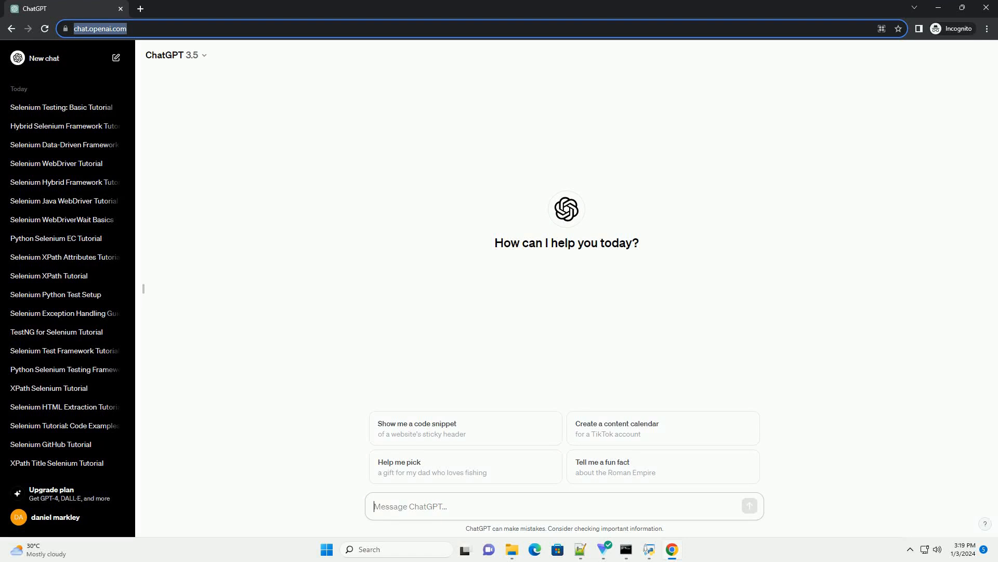
Send a request for an informative hybrid Selenium testing framework tutorial with code examples
{"action": "left_click", "coordinate": [750, 505]}
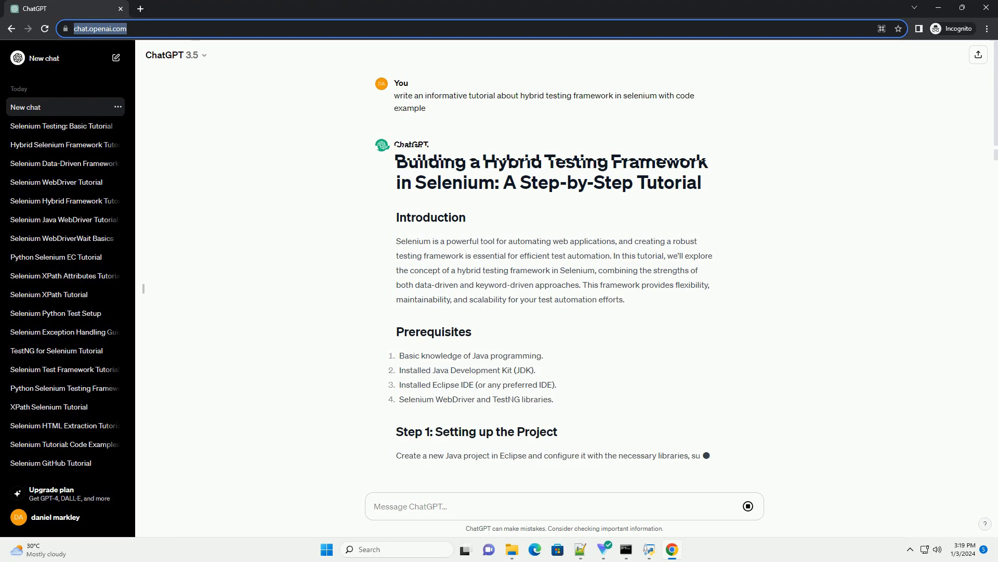
Scroll through the TestBase, LoginKeywords and LoginTest code to Step 6 on executing test cases
{"action": "scroll", "scroll_direction": "down", "scroll_amount": 3}
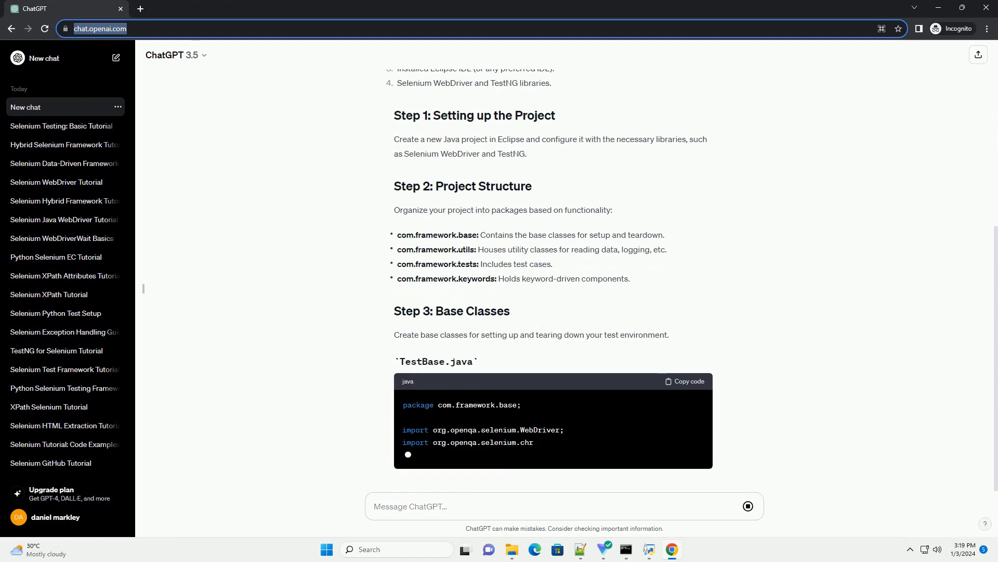
{"action": "scroll", "scroll_direction": "down", "scroll_amount": 3}
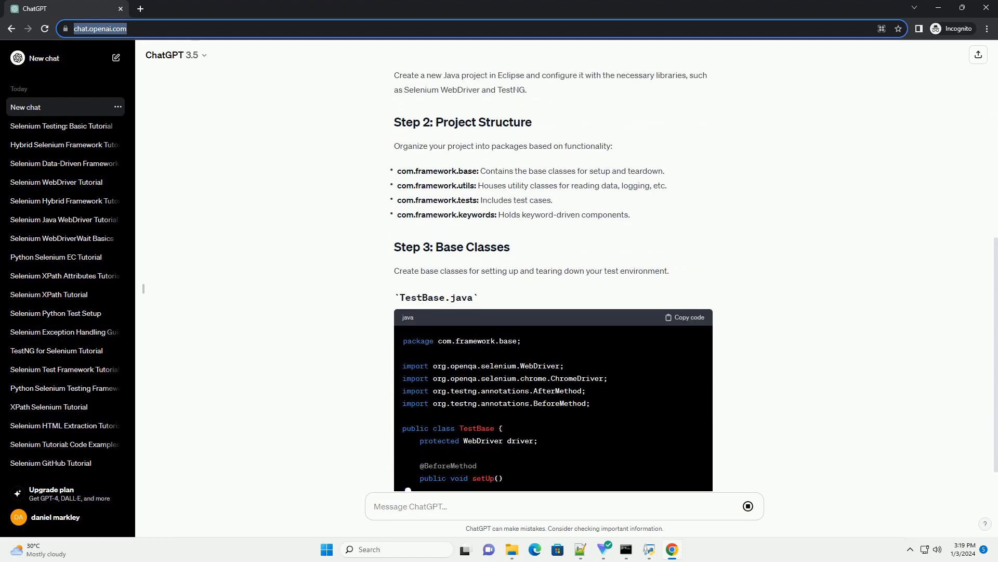
{"action": "scroll", "scroll_direction": "down", "scroll_amount": 3}
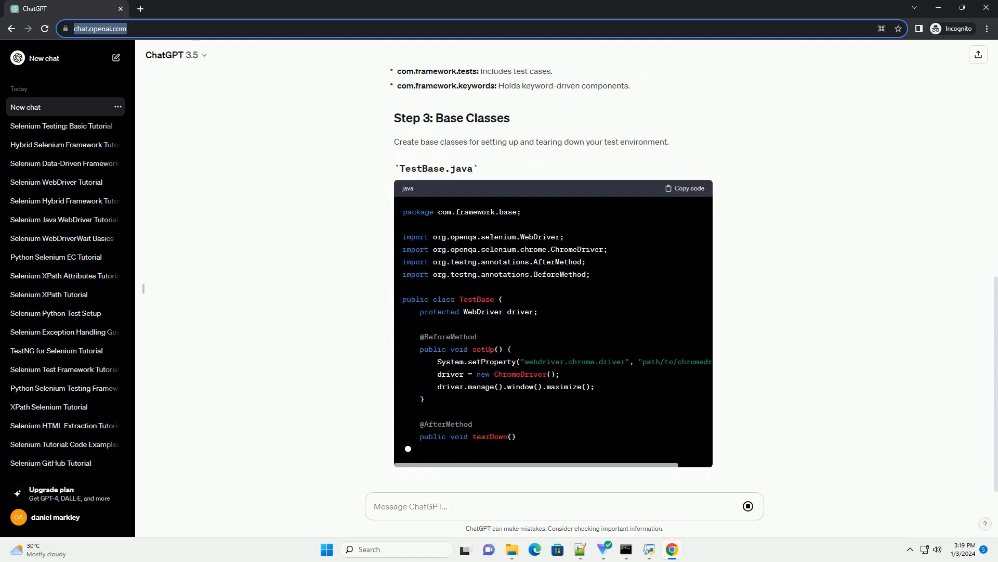
{"action": "scroll", "scroll_direction": "down", "scroll_amount": 3}
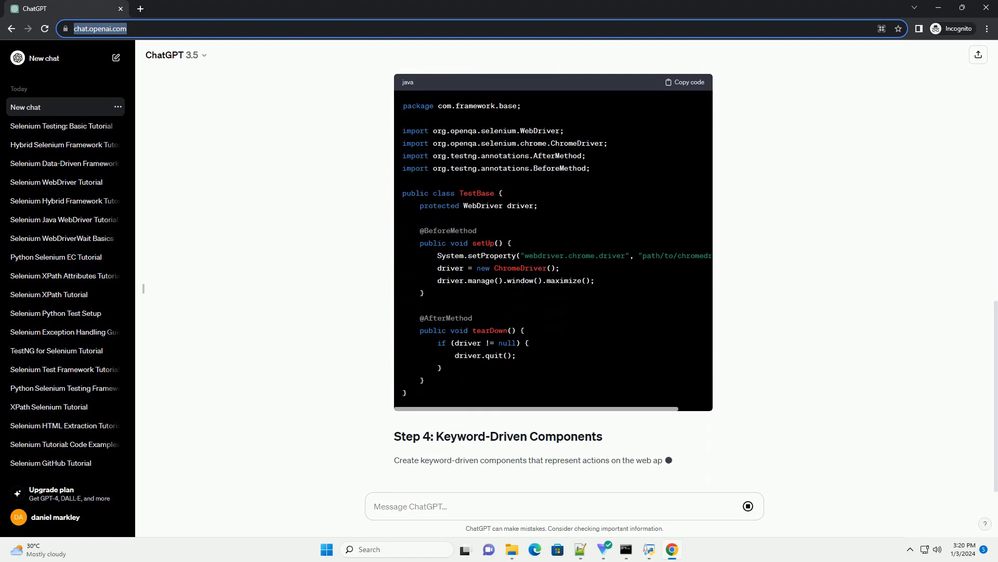
{"action": "scroll", "scroll_direction": "down", "scroll_amount": 3}
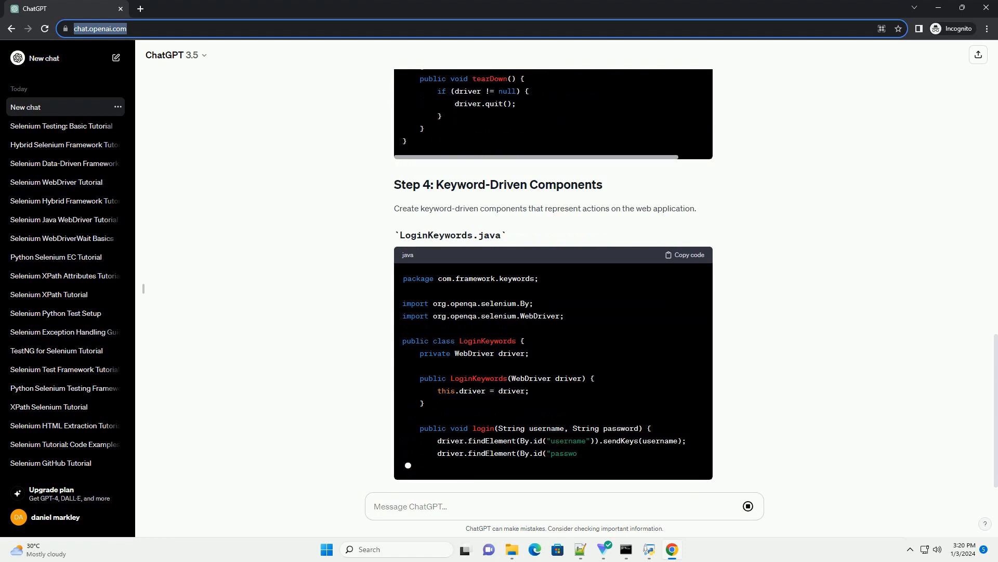
{"action": "scroll", "scroll_direction": "down", "scroll_amount": 3}
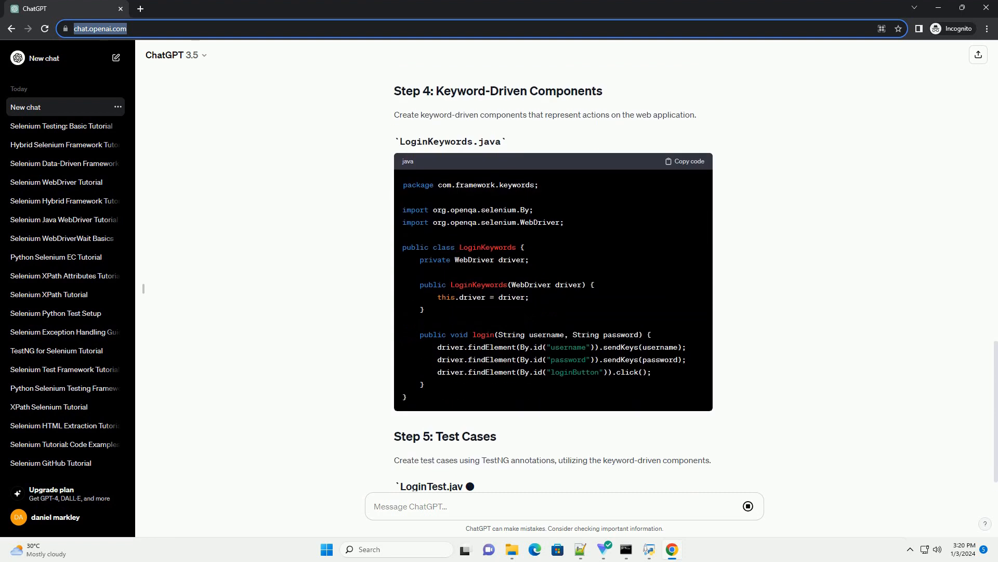
{"action": "scroll", "scroll_direction": "down", "scroll_amount": 3}
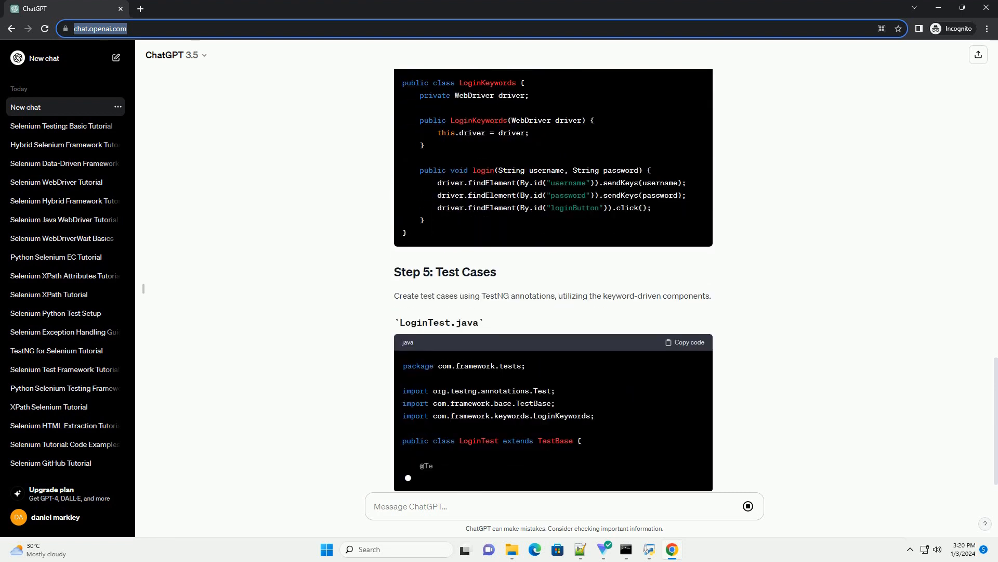
{"action": "scroll", "scroll_direction": "down", "scroll_amount": 3}
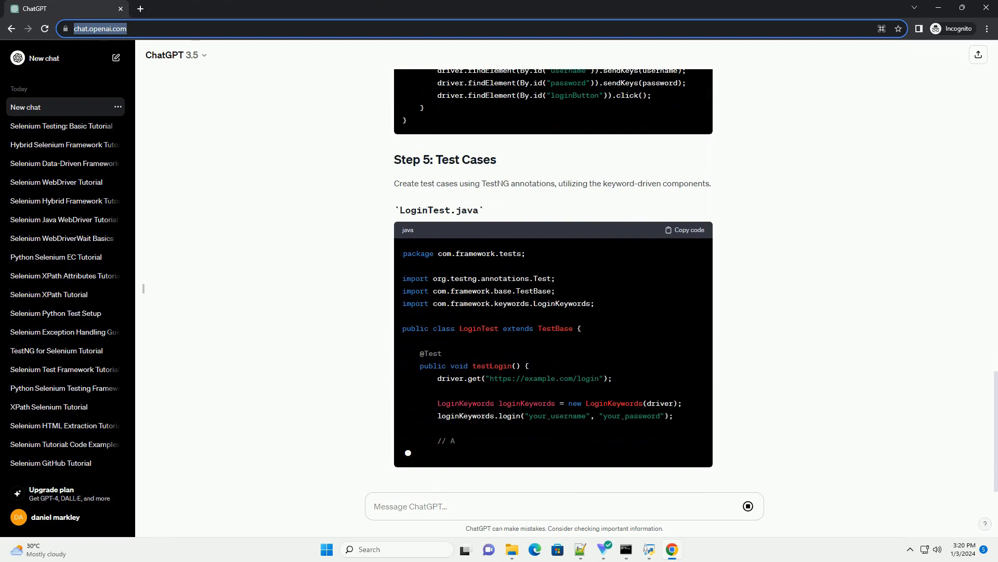
{"action": "scroll", "scroll_direction": "down", "scroll_amount": 3}
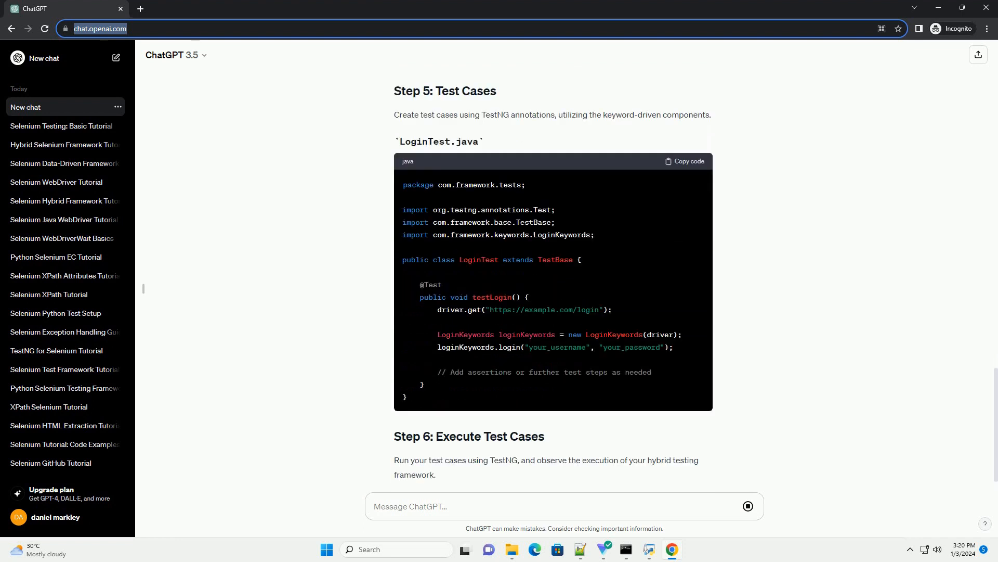
{"action": "scroll", "scroll_direction": "down", "scroll_amount": 3}
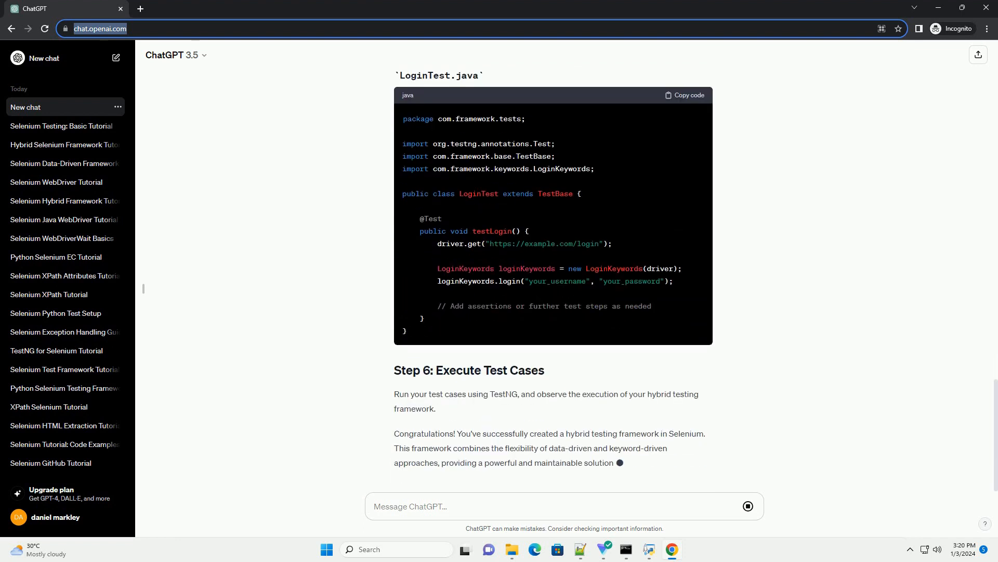